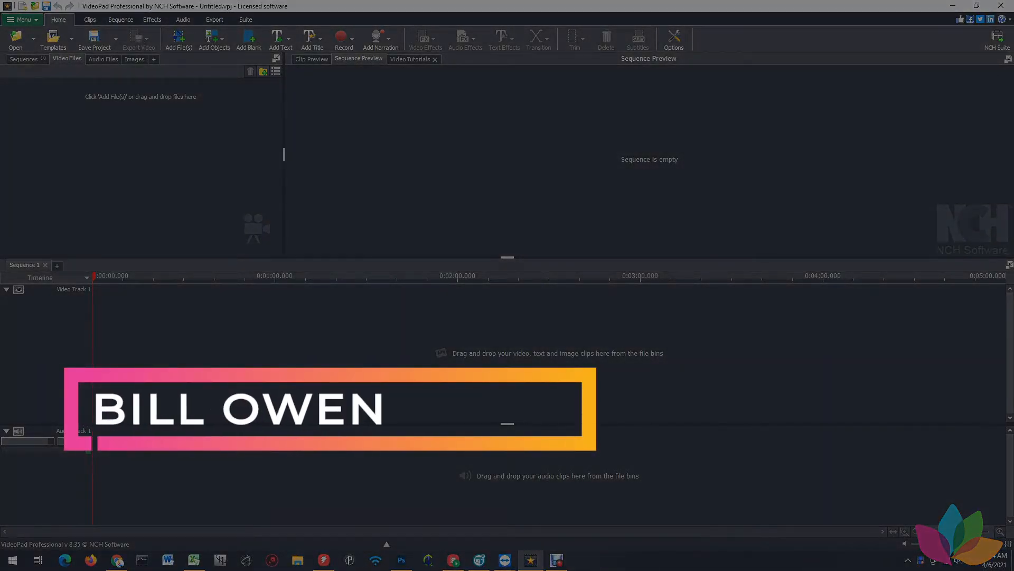
Step: Switch from VideoPad to Photoshop via the taskbar
click(402, 560)
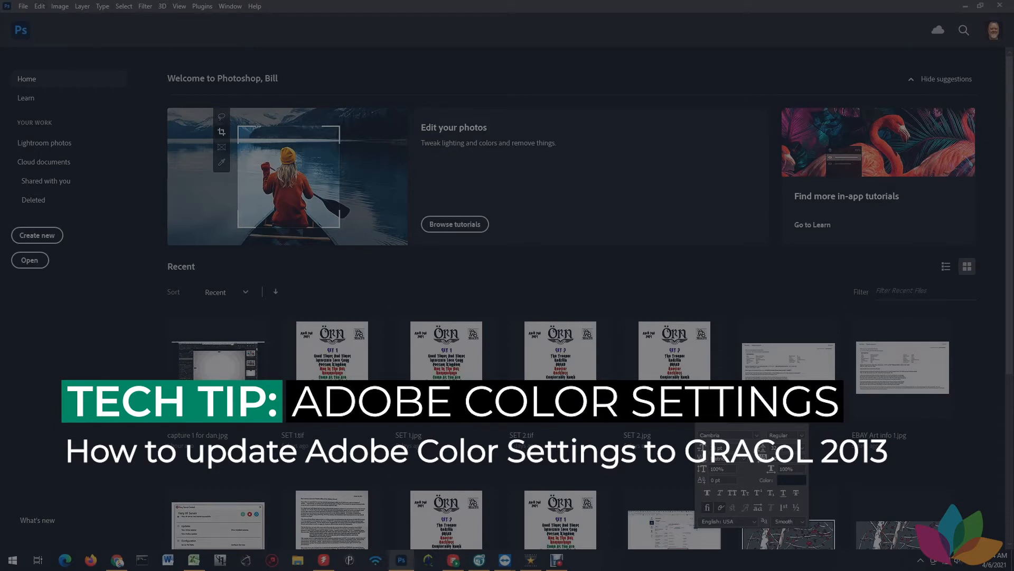
Step: Open Edit > Color Settings and review the CMYK working profiles, including uncoated GRACoL 2013
click(39, 7)
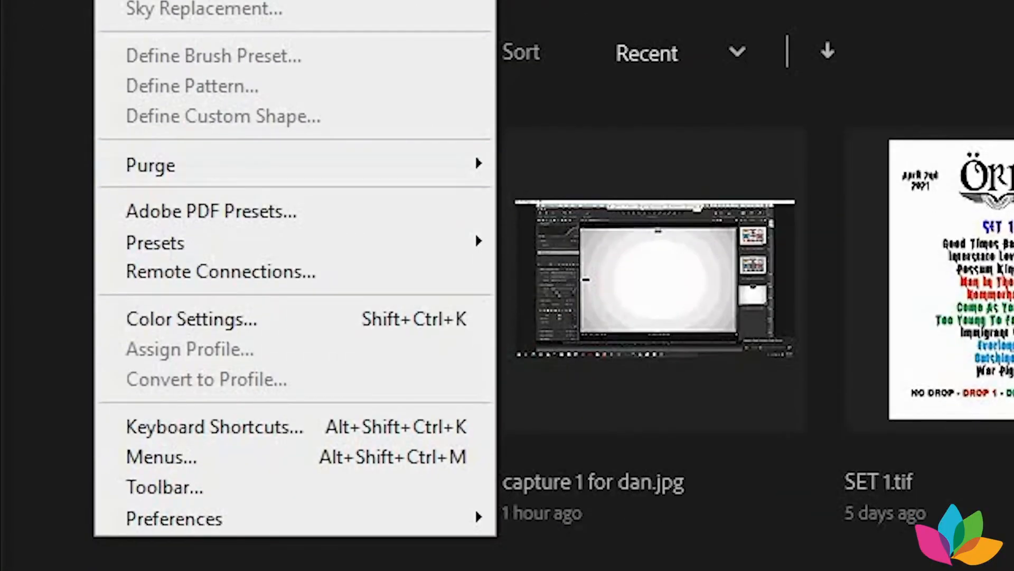
click(191, 318)
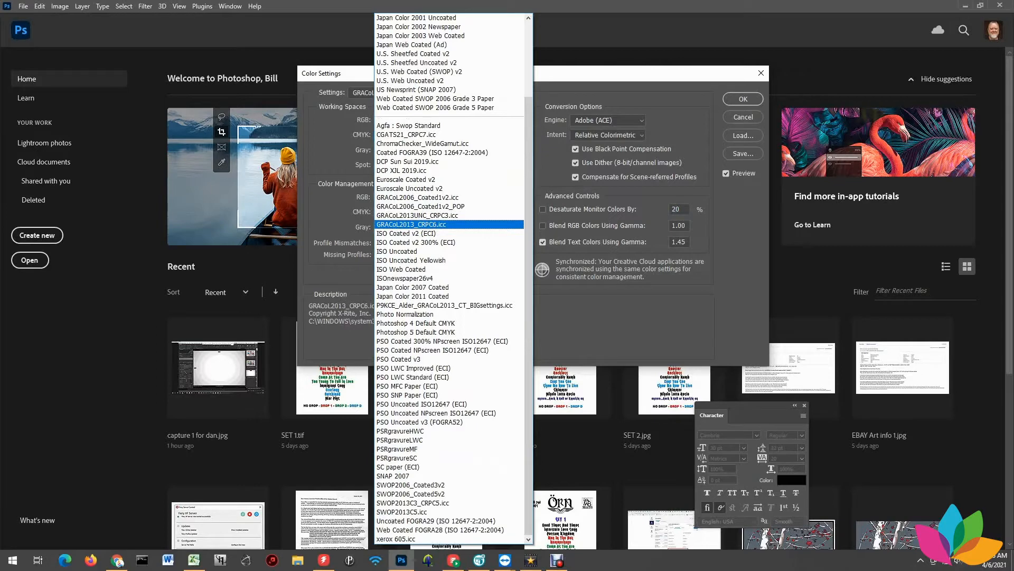
click(429, 215)
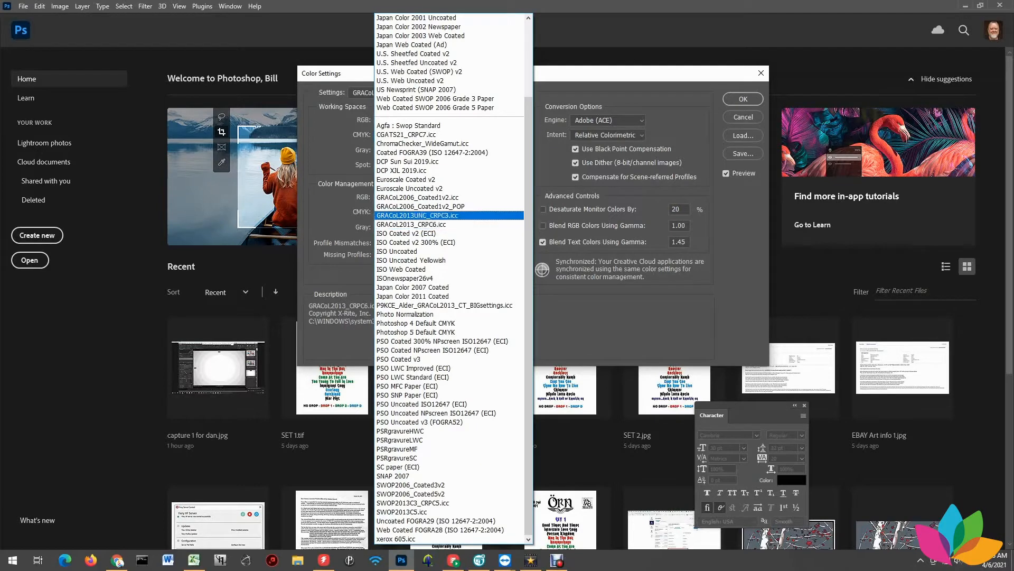
click(418, 224)
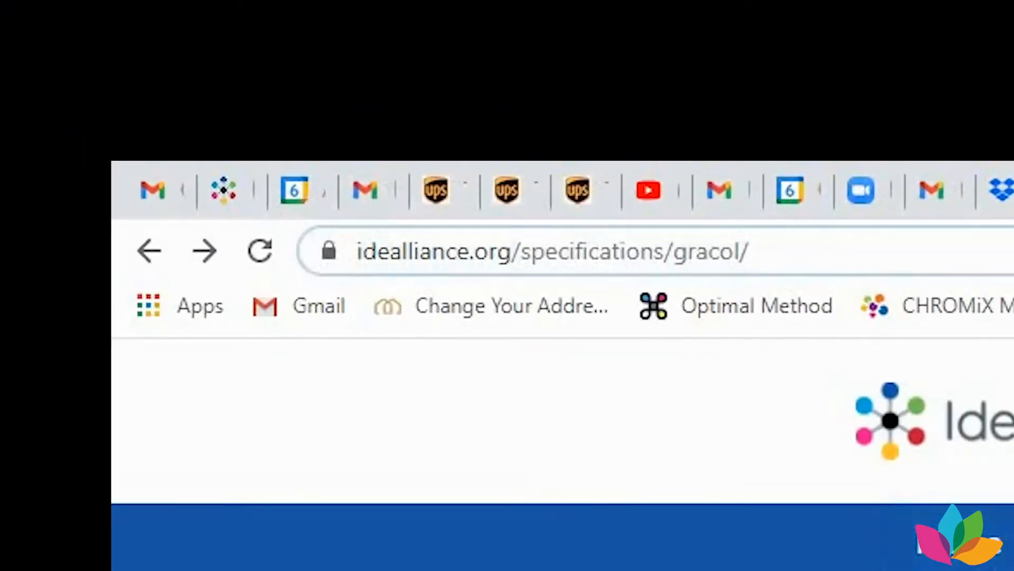
Step: Visit idealliance.org/specifications/gracol/ and scroll to the GRACoL 2013 Adobe Color Settings download
click(550, 252)
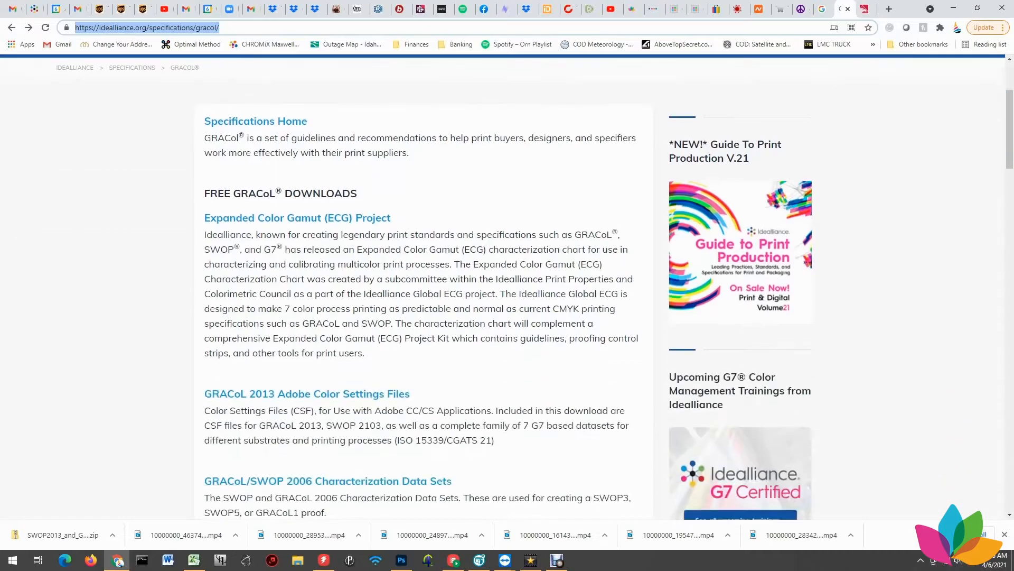
scroll(down, 3)
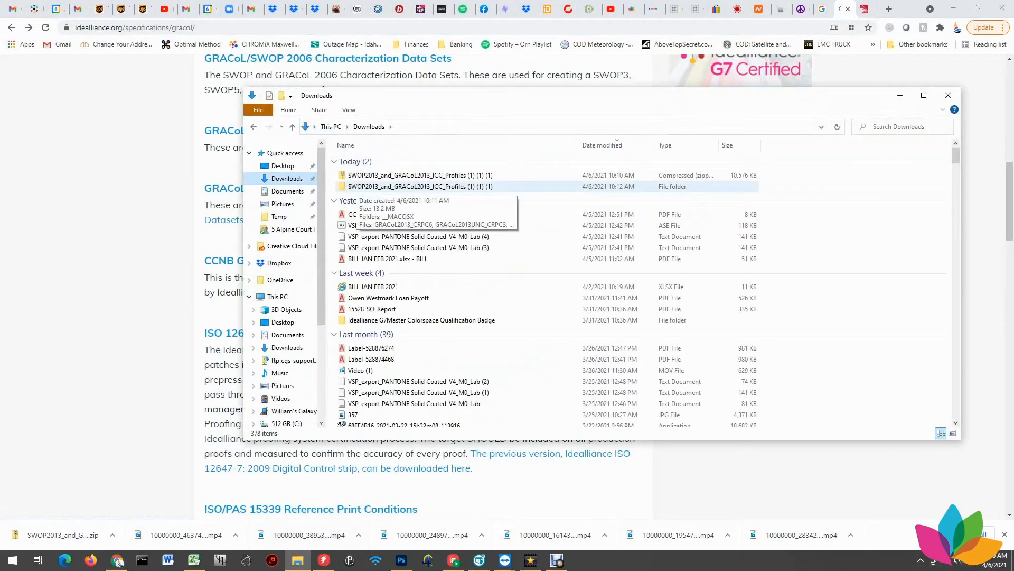
Step: Open the extracted SWOP2013_and_GRACoL2013_ICC_Profiles folder in Downloads
double_click(419, 186)
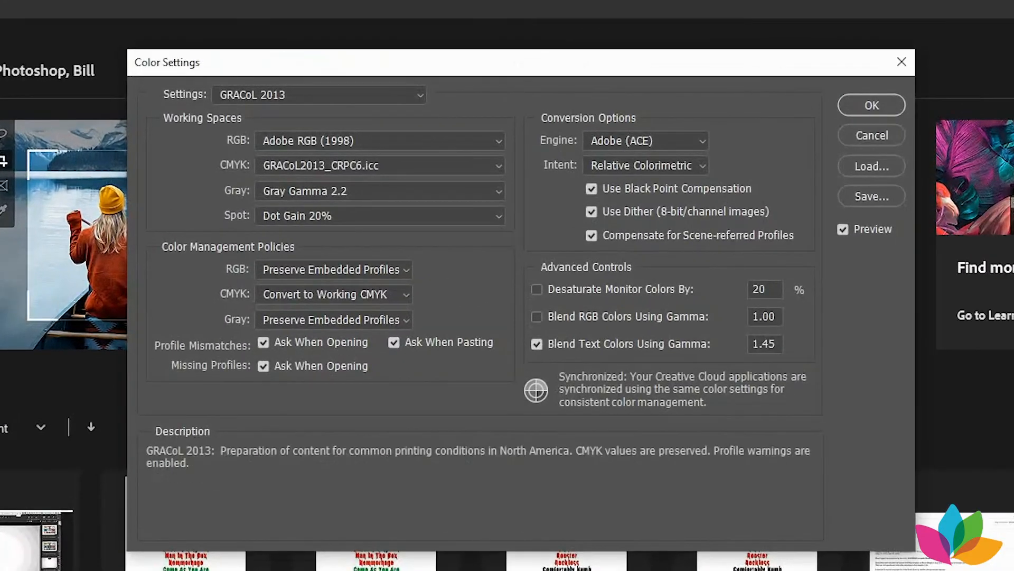
Step: Choose the North America General Purpose 2 preset and expand the CMYK working space list
click(318, 94)
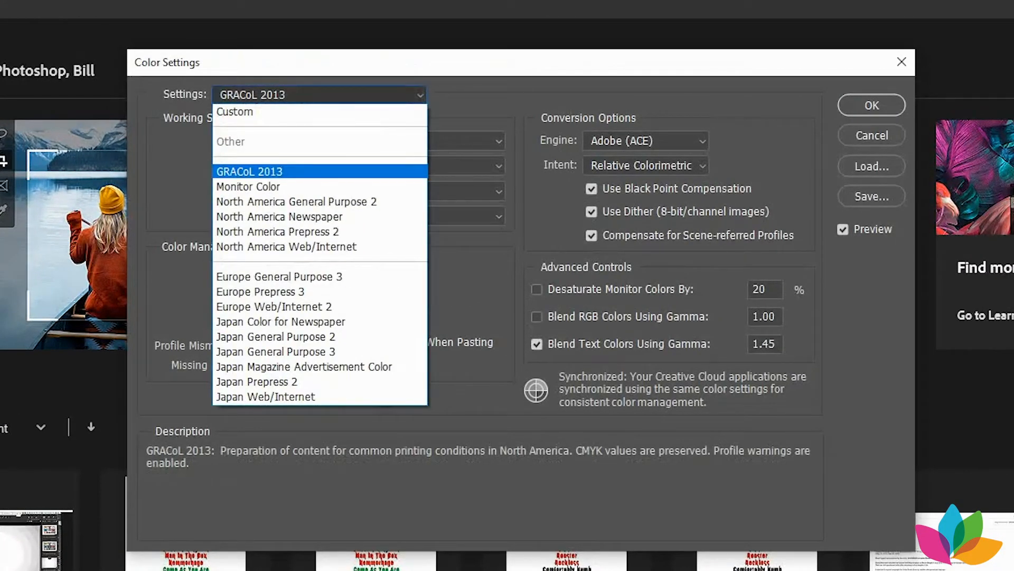
click(295, 200)
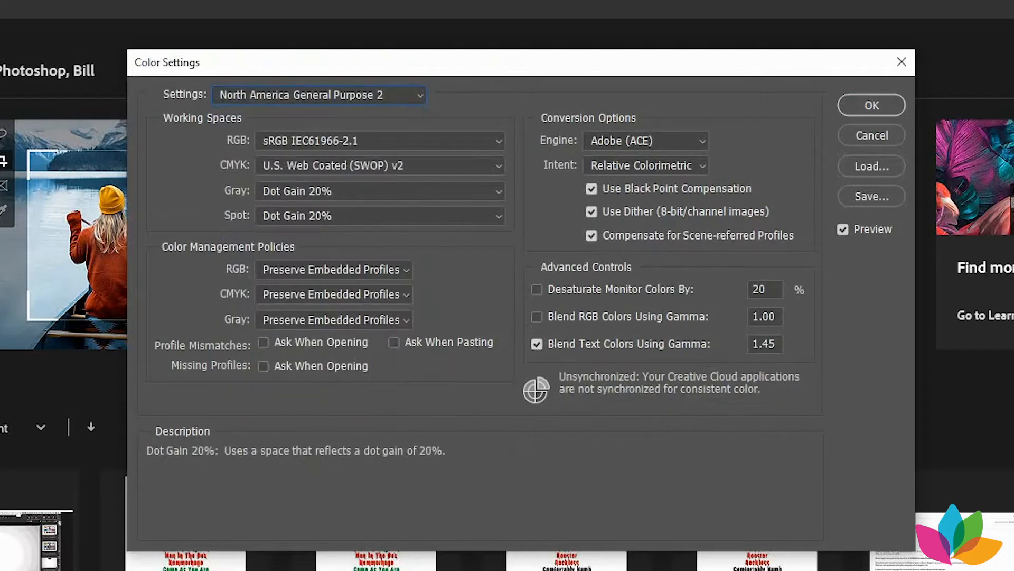
mouse_move(379, 140)
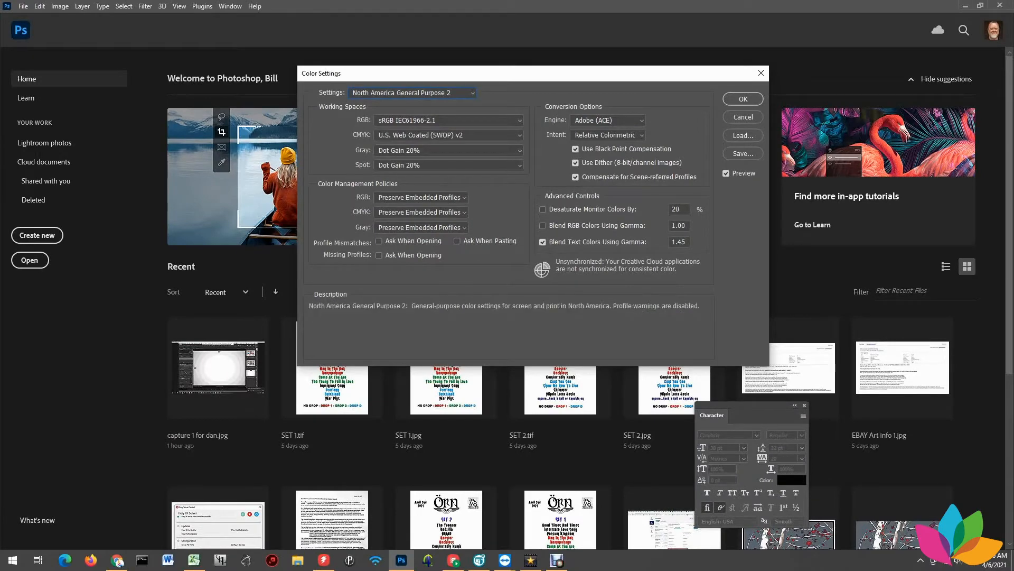
click(448, 134)
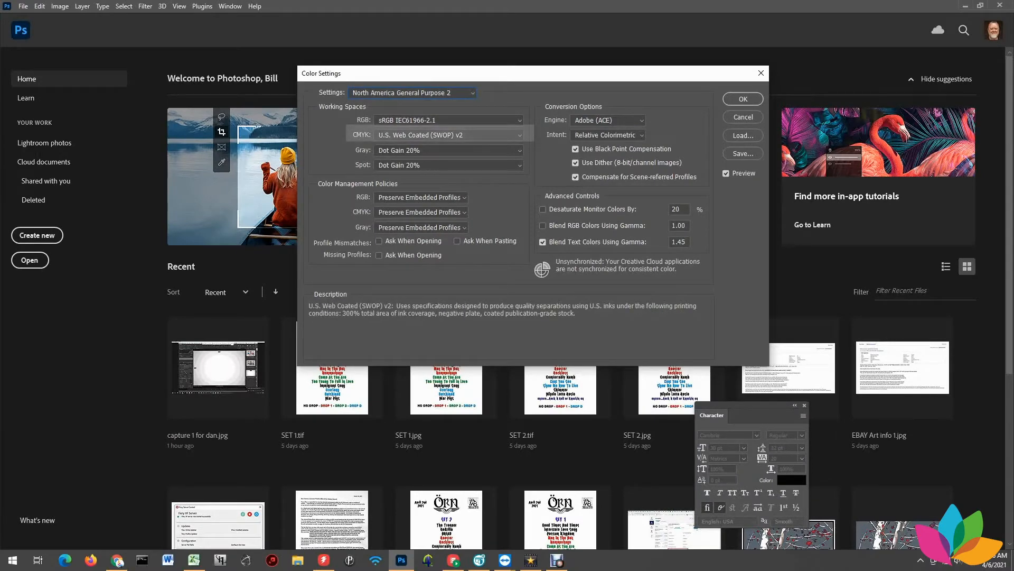
click(449, 135)
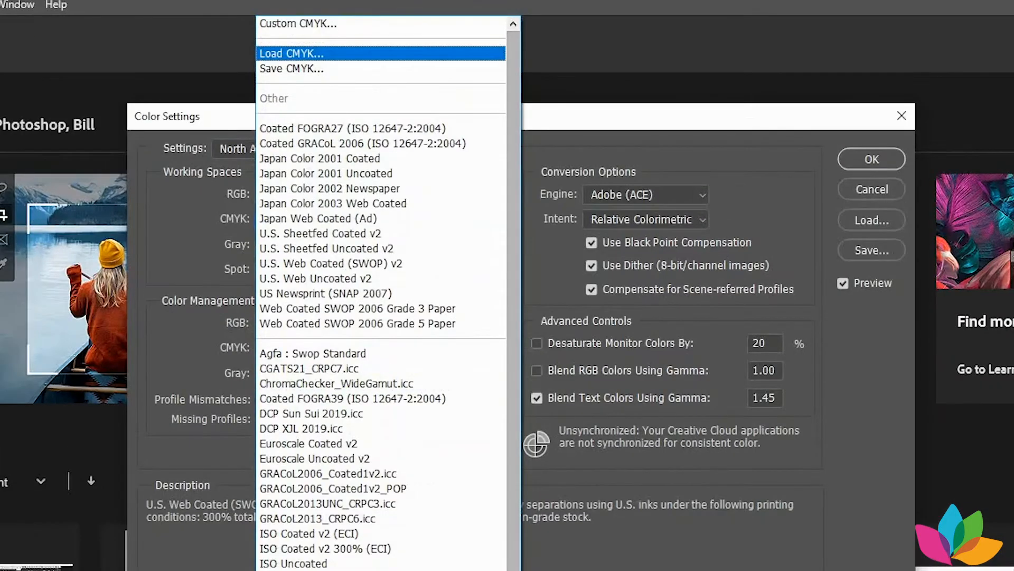
Step: Load GRACoL2013_CRPC6 from the downloaded ICC profiles folder as the CMYK working space
click(291, 53)
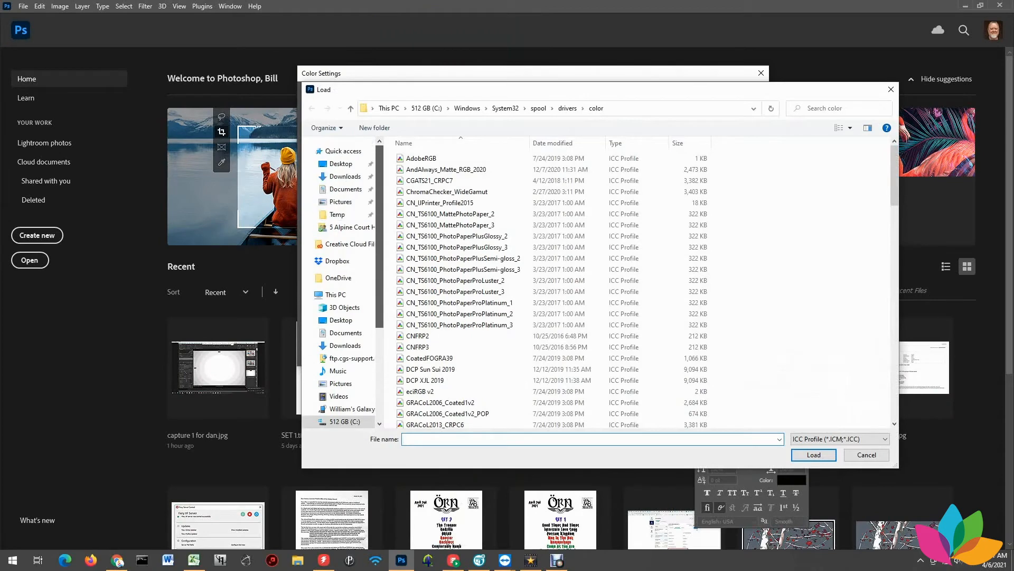
click(344, 176)
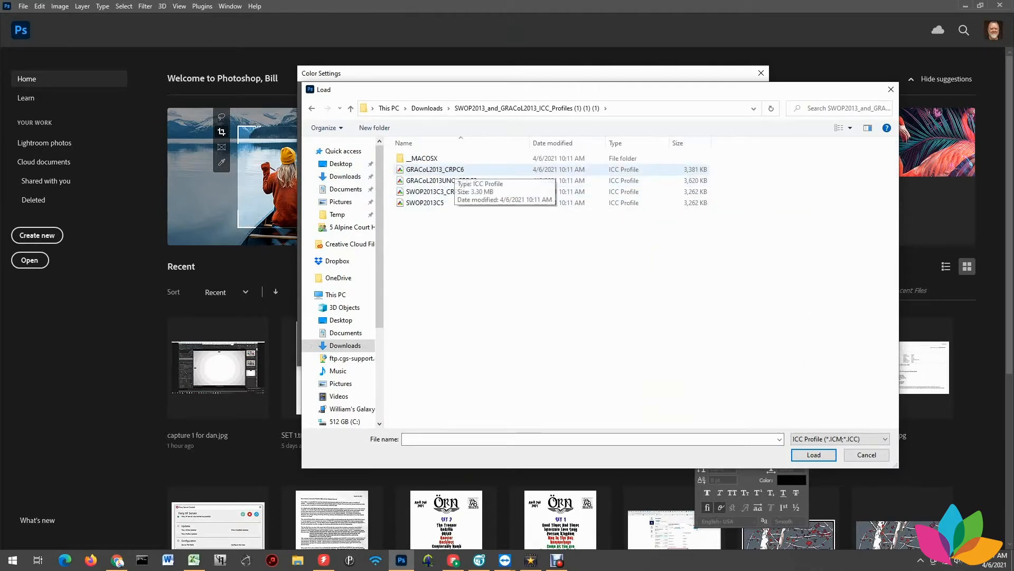
click(436, 169)
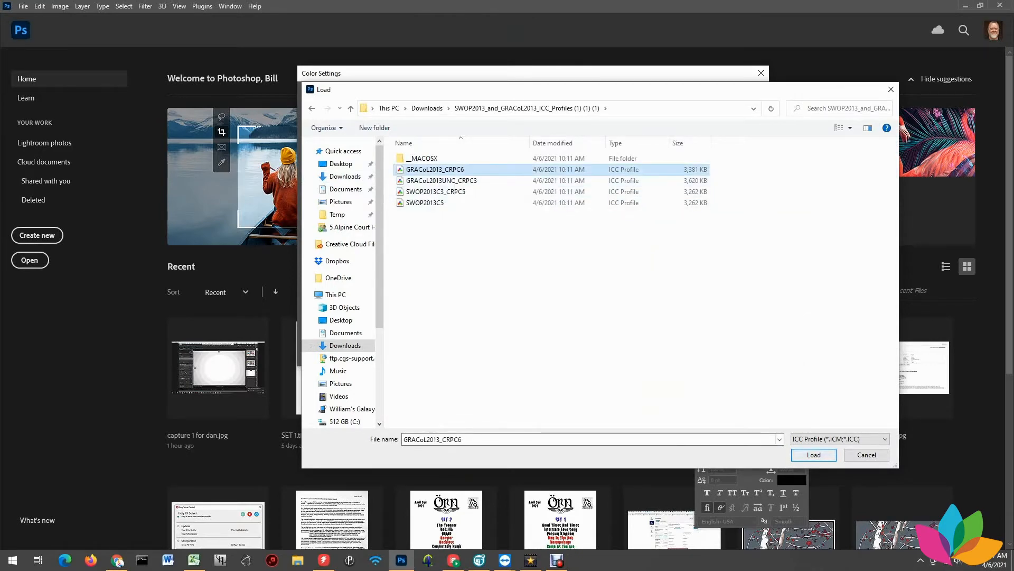
click(812, 454)
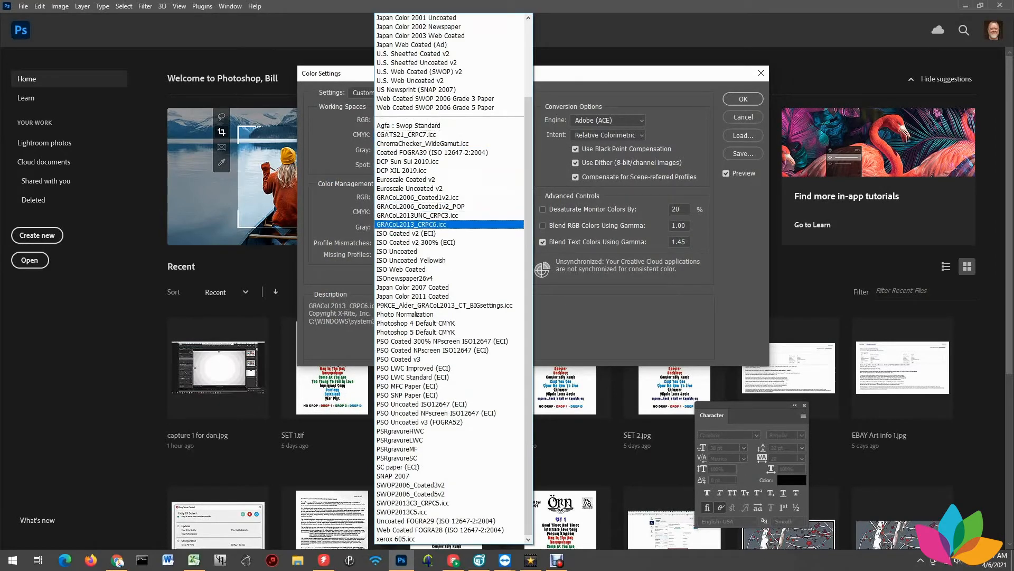
Step: Set the RGB working space to Adobe RGB (1998) and Gray to Gray Gamma 2.2
click(422, 224)
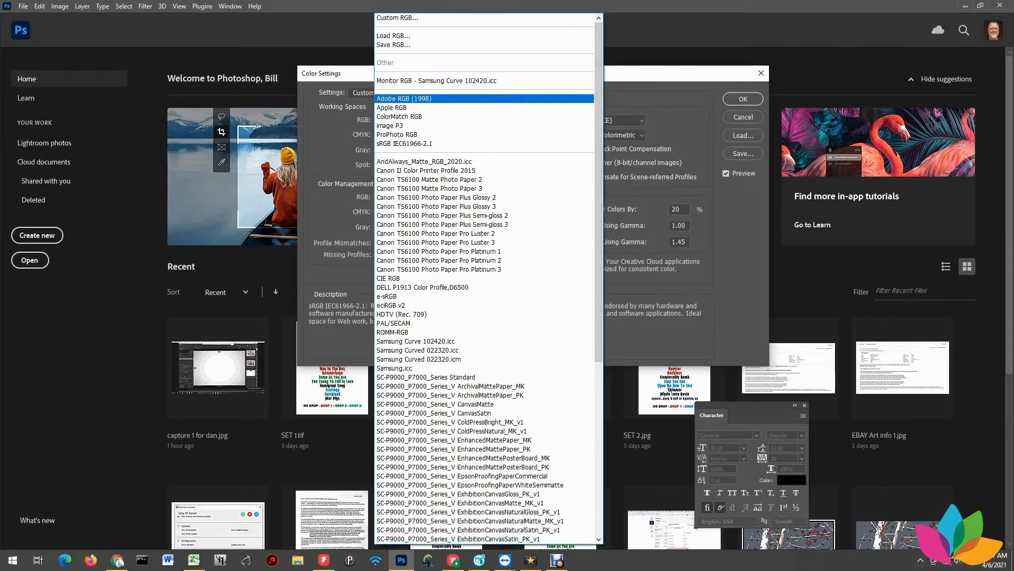
click(403, 98)
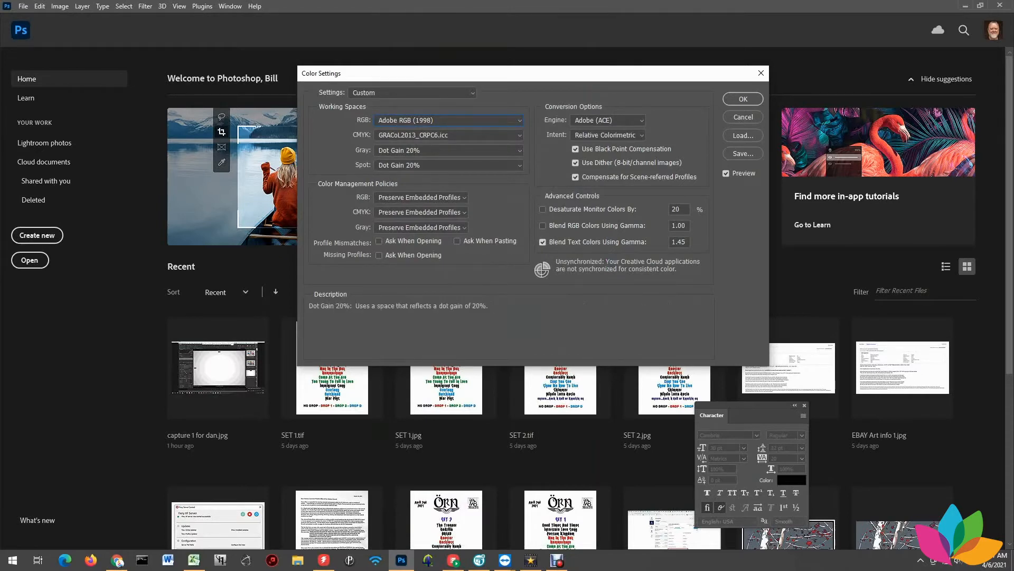
click(449, 150)
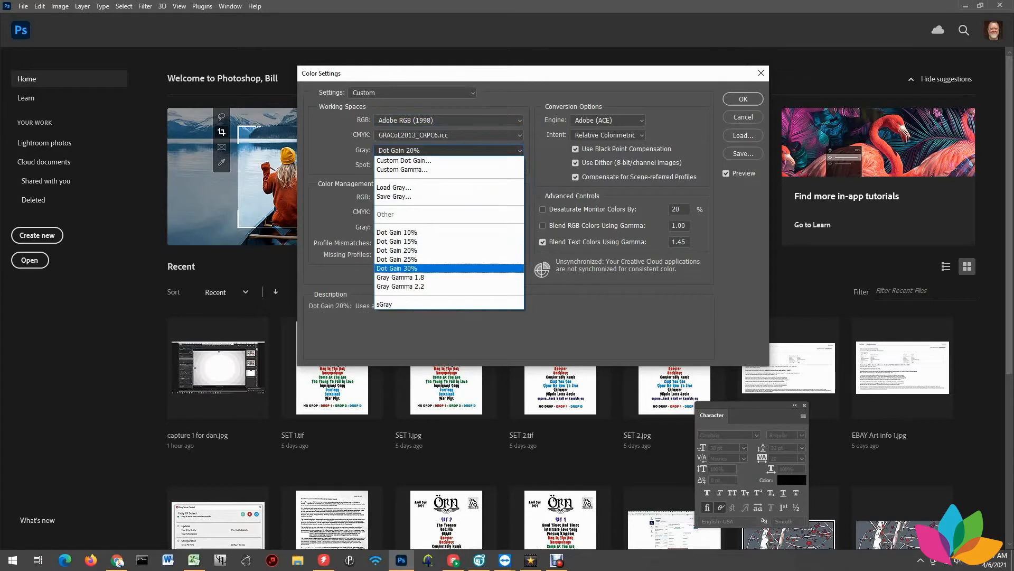
click(400, 286)
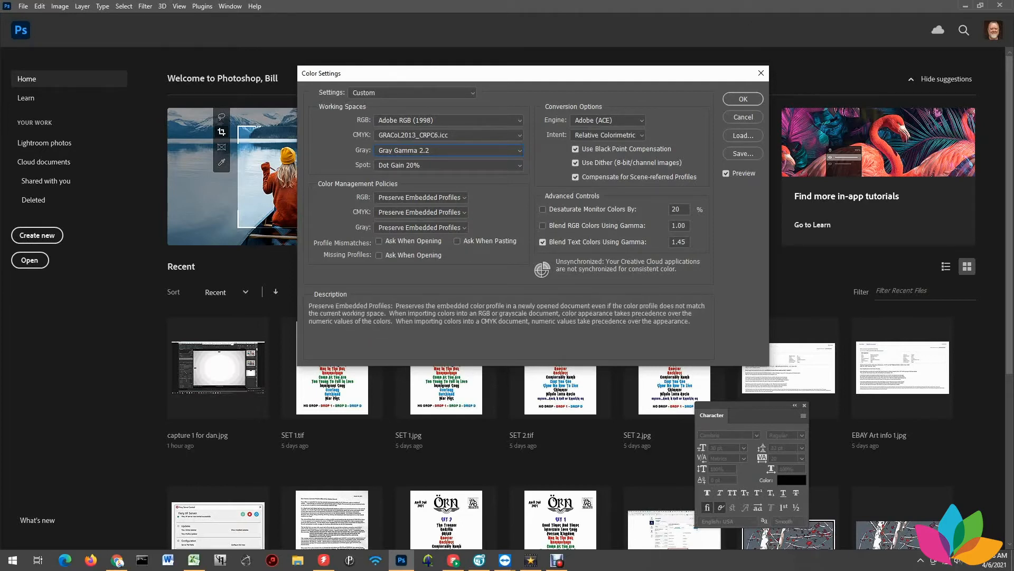
Step: Set the RGB policy to Convert to Working RGB and CMYK to Convert to Working CMYK
click(420, 198)
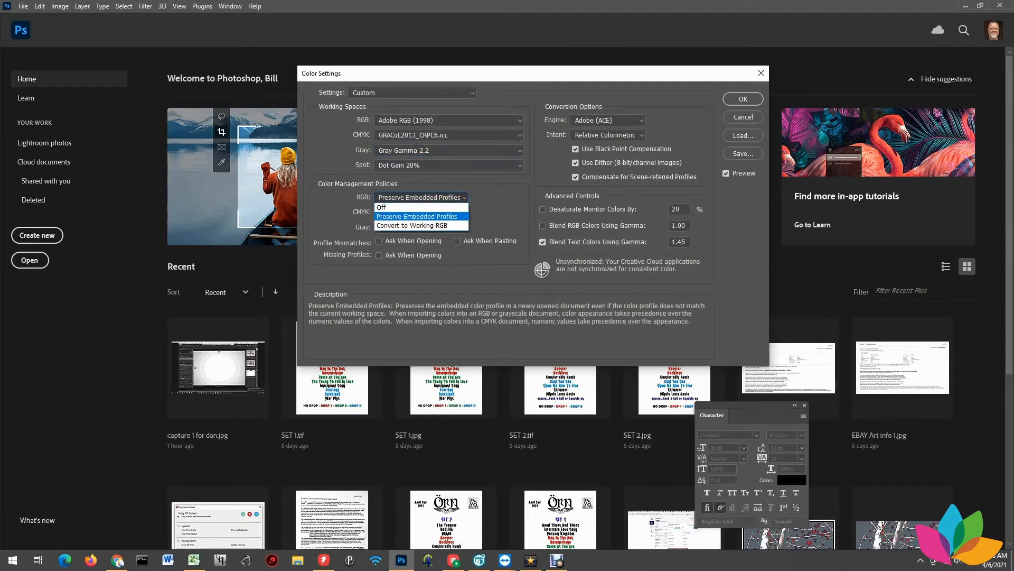
click(420, 225)
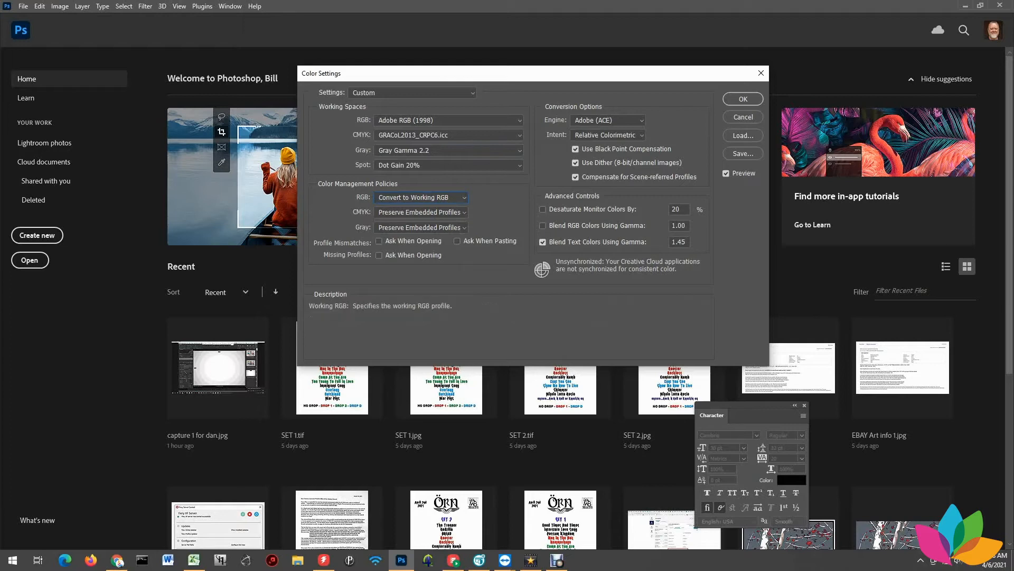
click(420, 211)
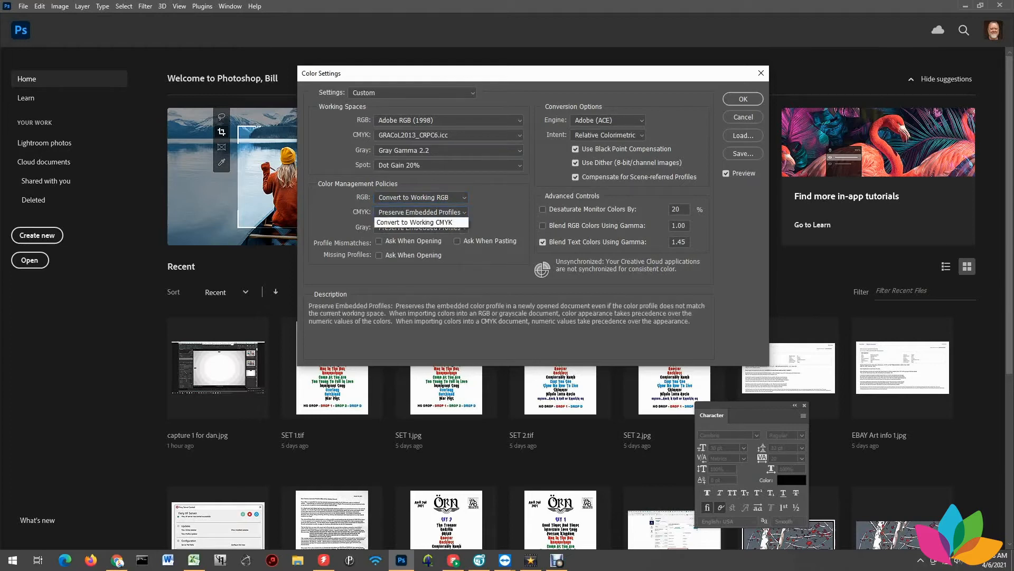
click(420, 211)
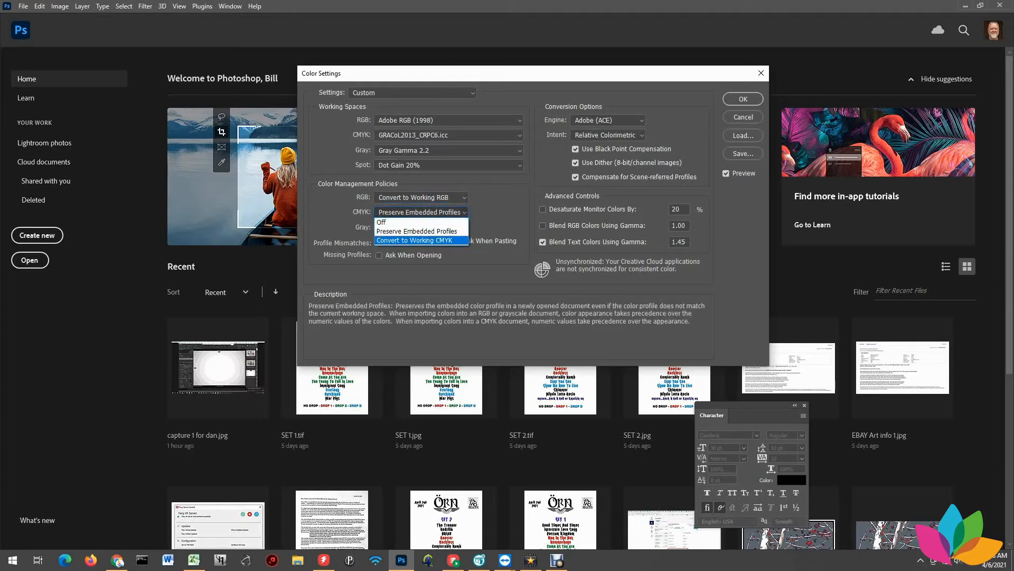
click(418, 240)
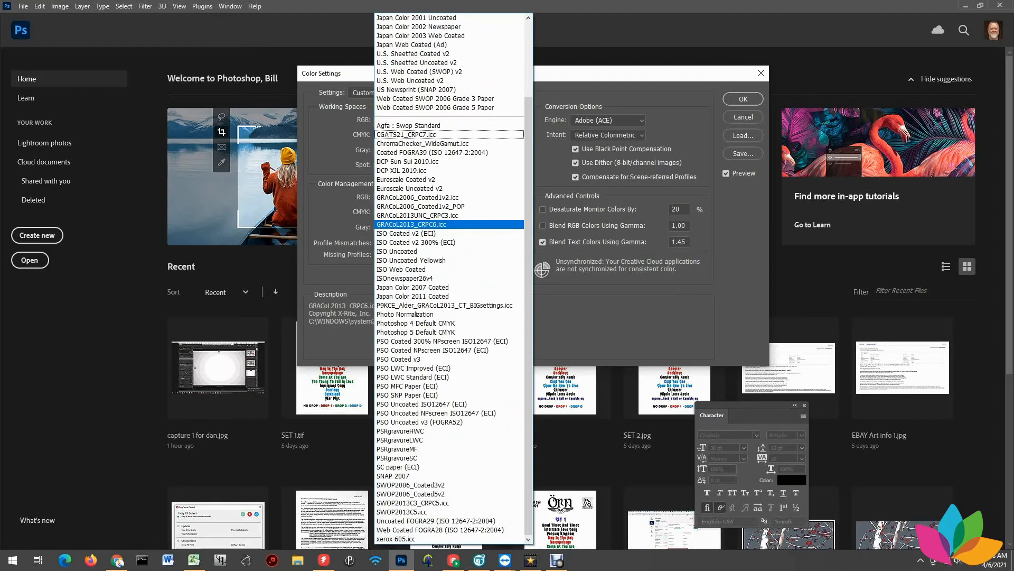
Step: Choose SWOP2013C3_CRPC5.icc as the CMYK working space
click(406, 511)
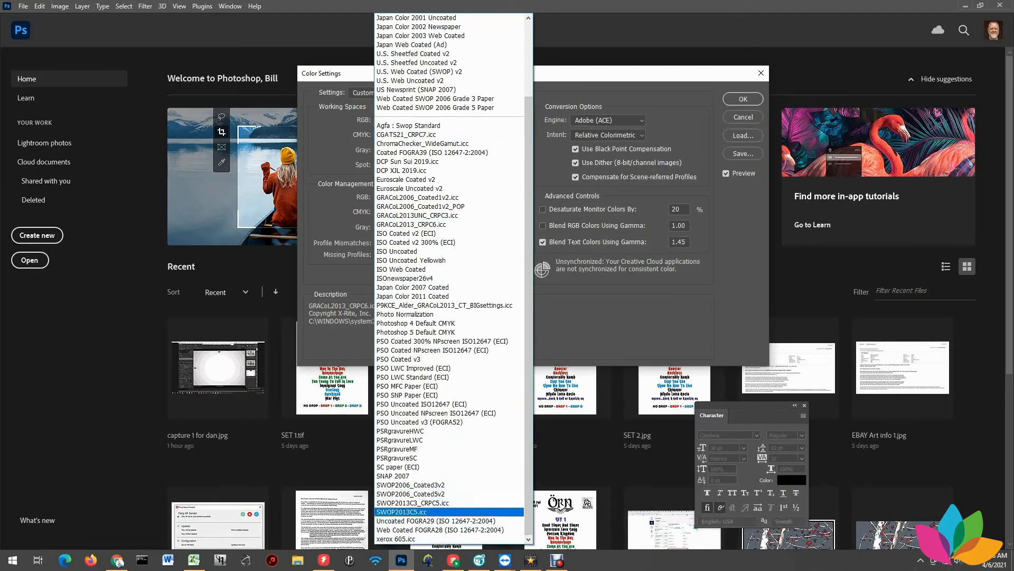
click(427, 511)
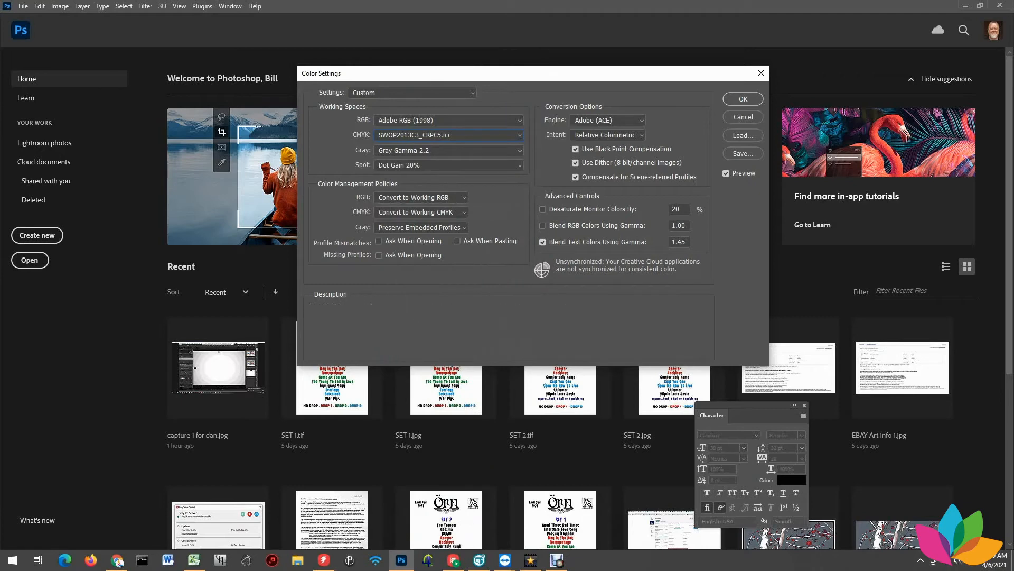
Step: Save the colour settings as a 'SWOP 2013 C3' preset and accept its description comment
click(741, 153)
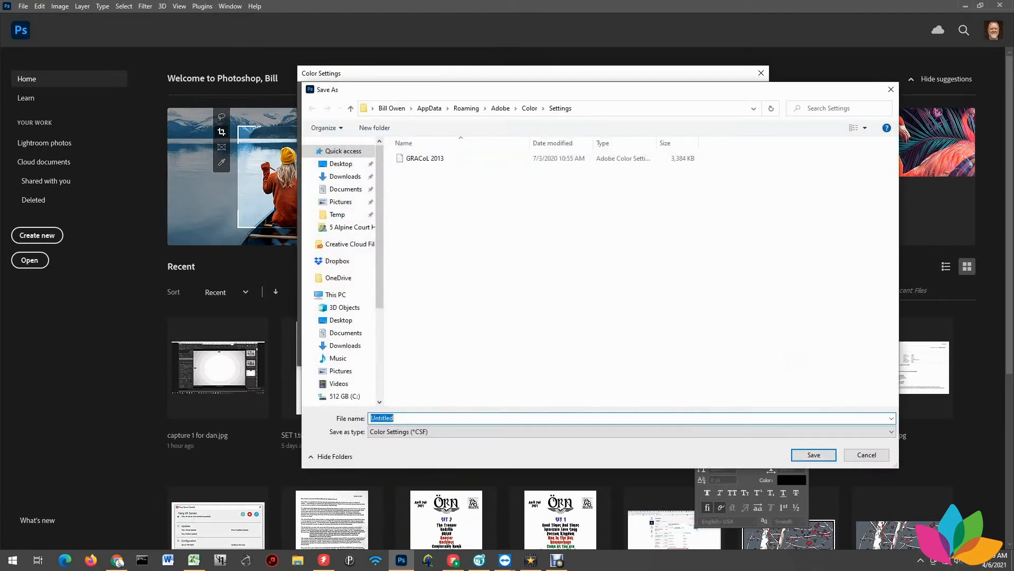
text(SWOP)
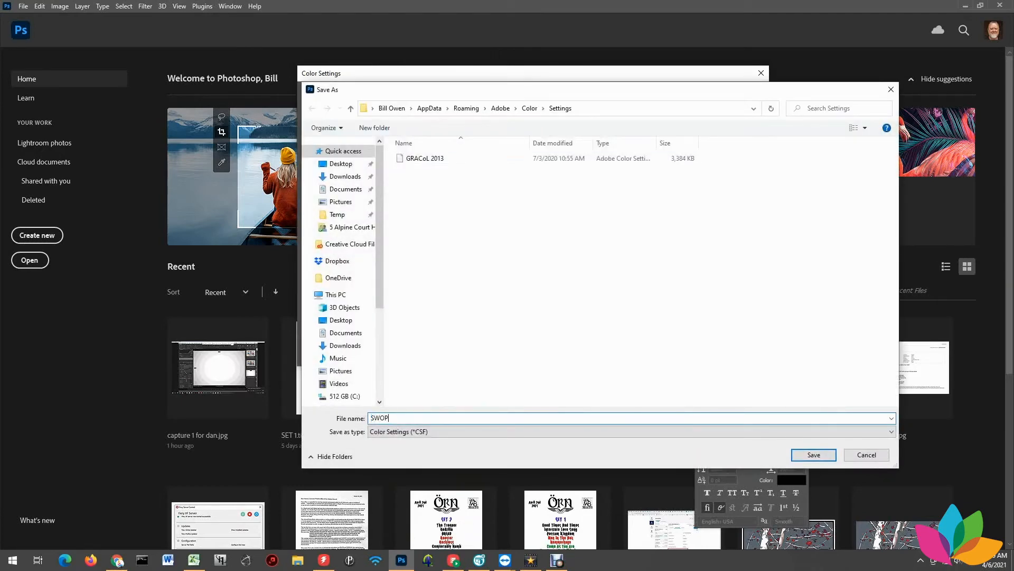
text(2013 C3)
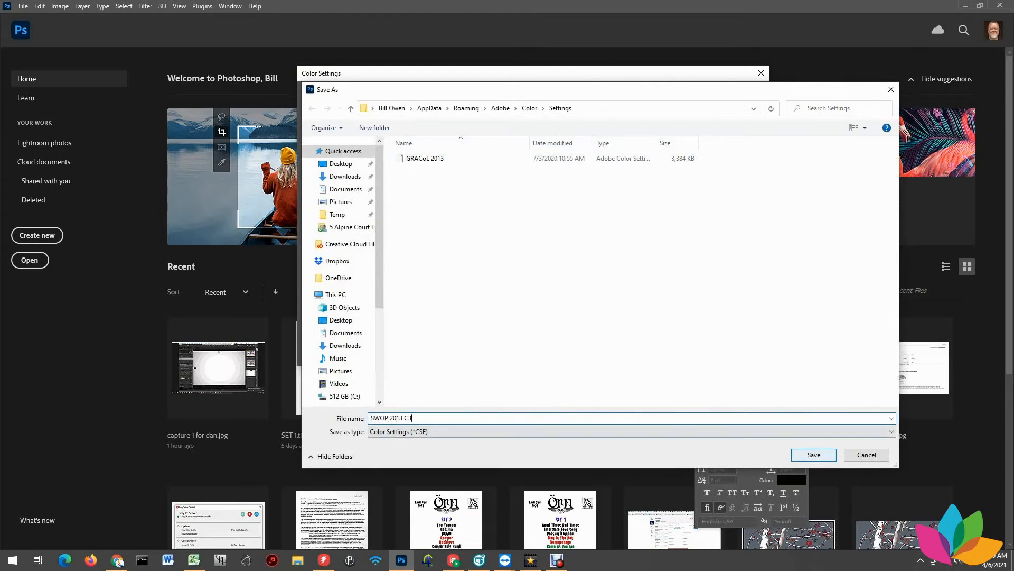
click(812, 455)
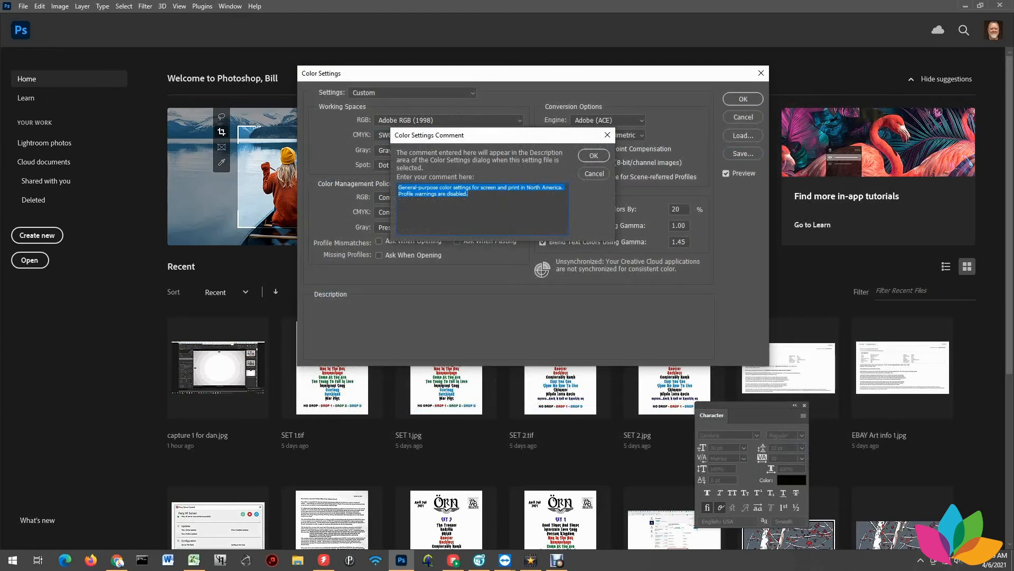
click(592, 156)
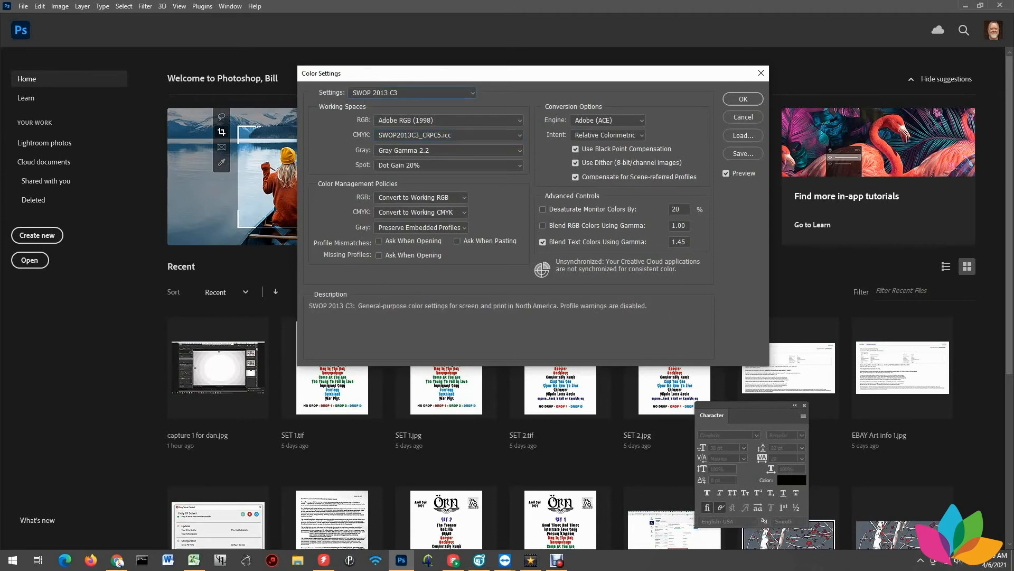
Step: Switch the Color Settings preset to GRACoL 2013 (GRACoL2013_CRPC6 CMYK working space)
click(412, 92)
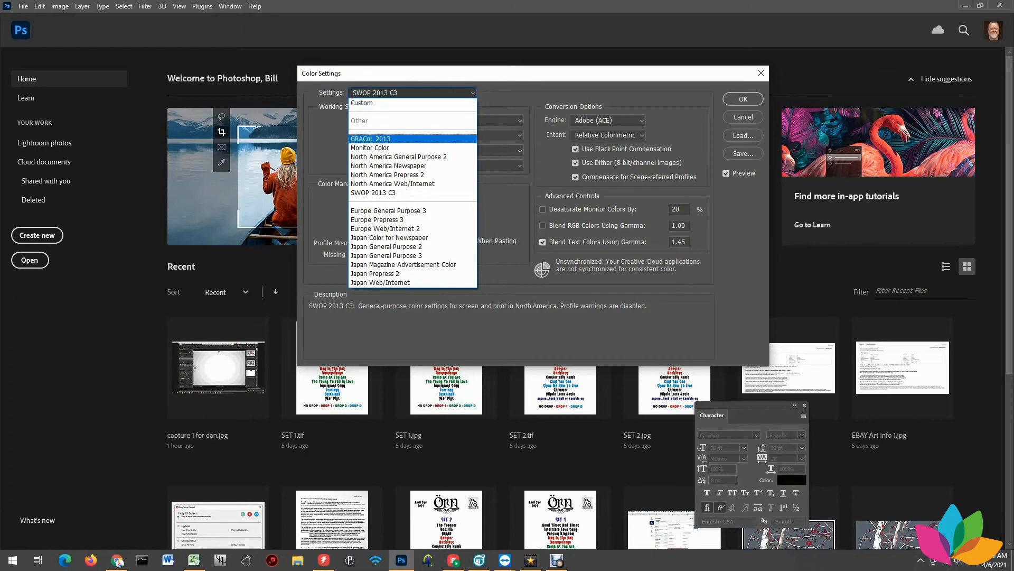
click(378, 139)
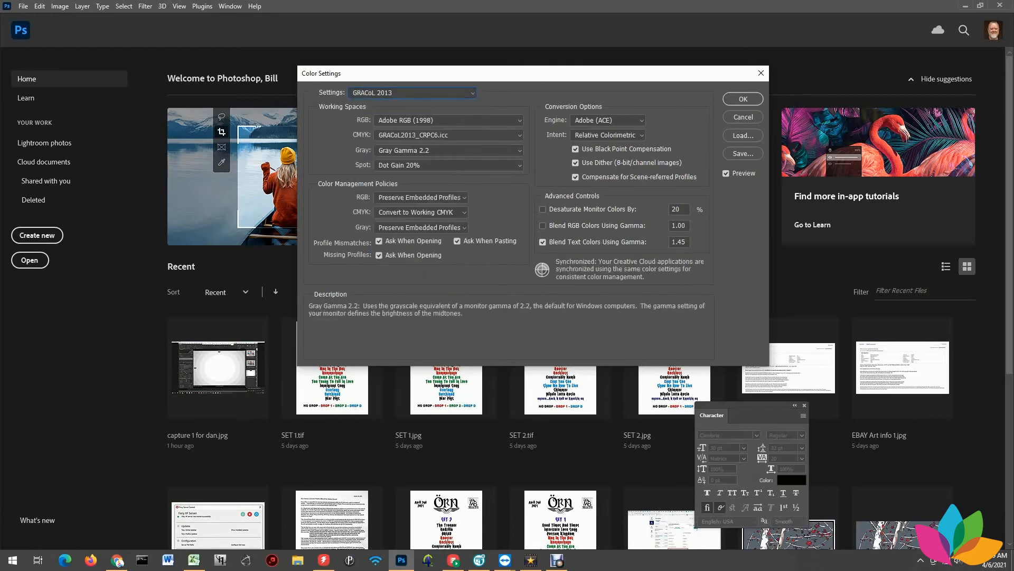